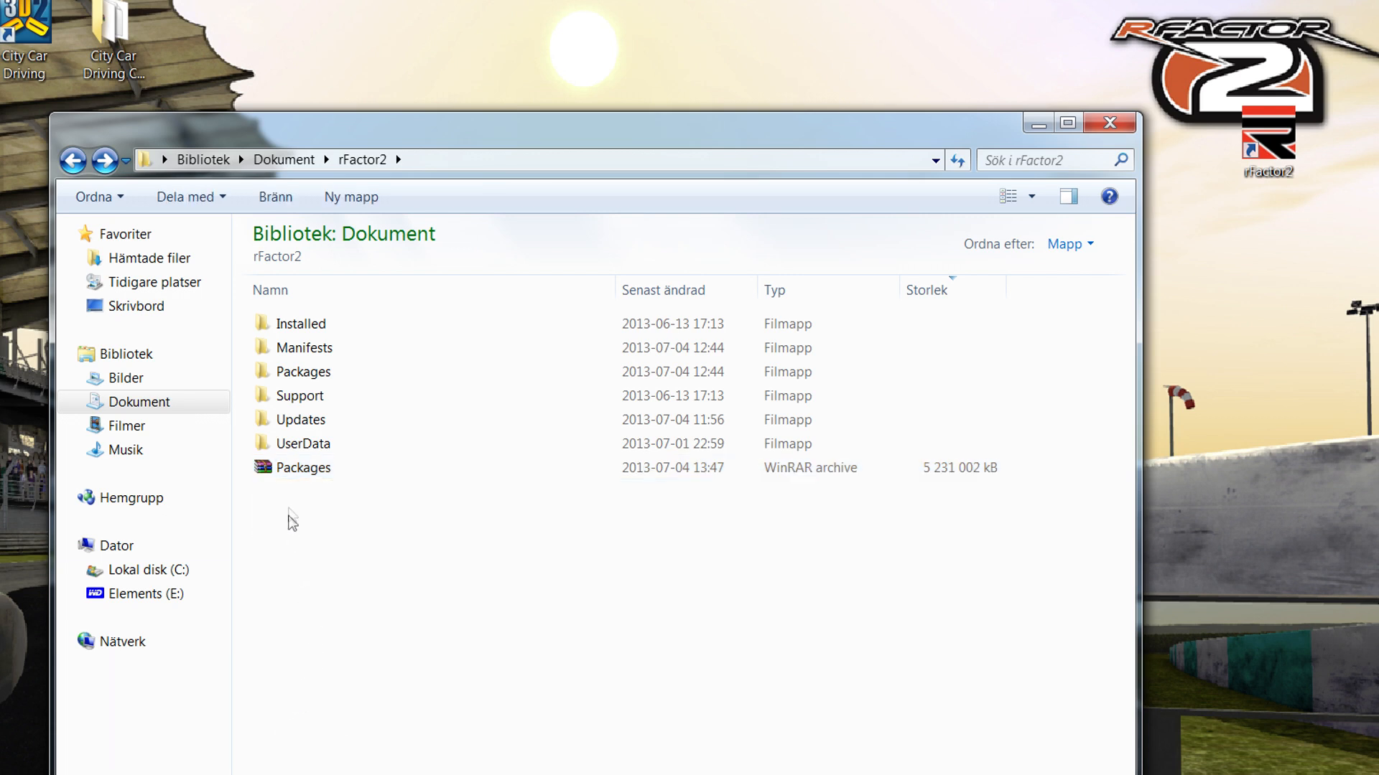
# Step: Select the Packages archive and the extracted Packages folder in the rFactor2 directory
pyautogui.click(304, 467)
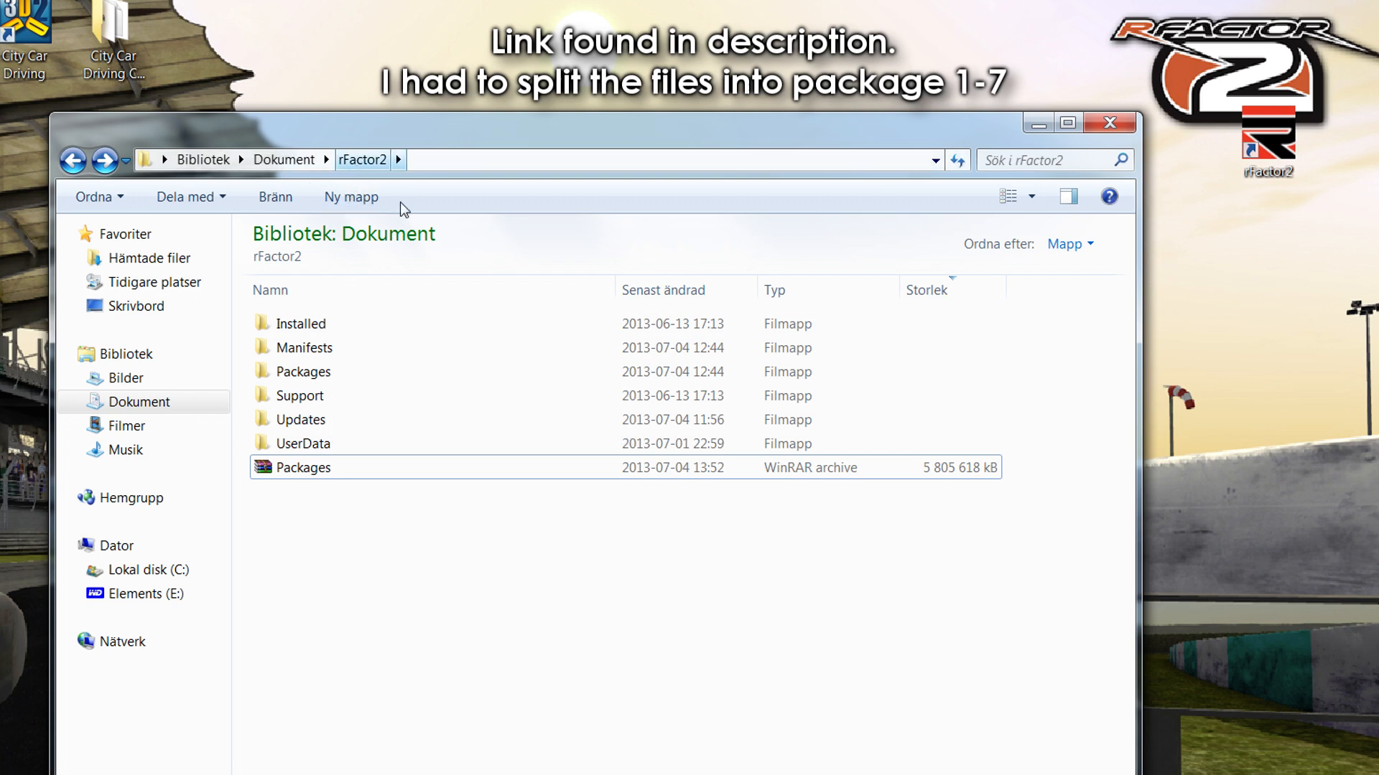
pyautogui.click(303, 372)
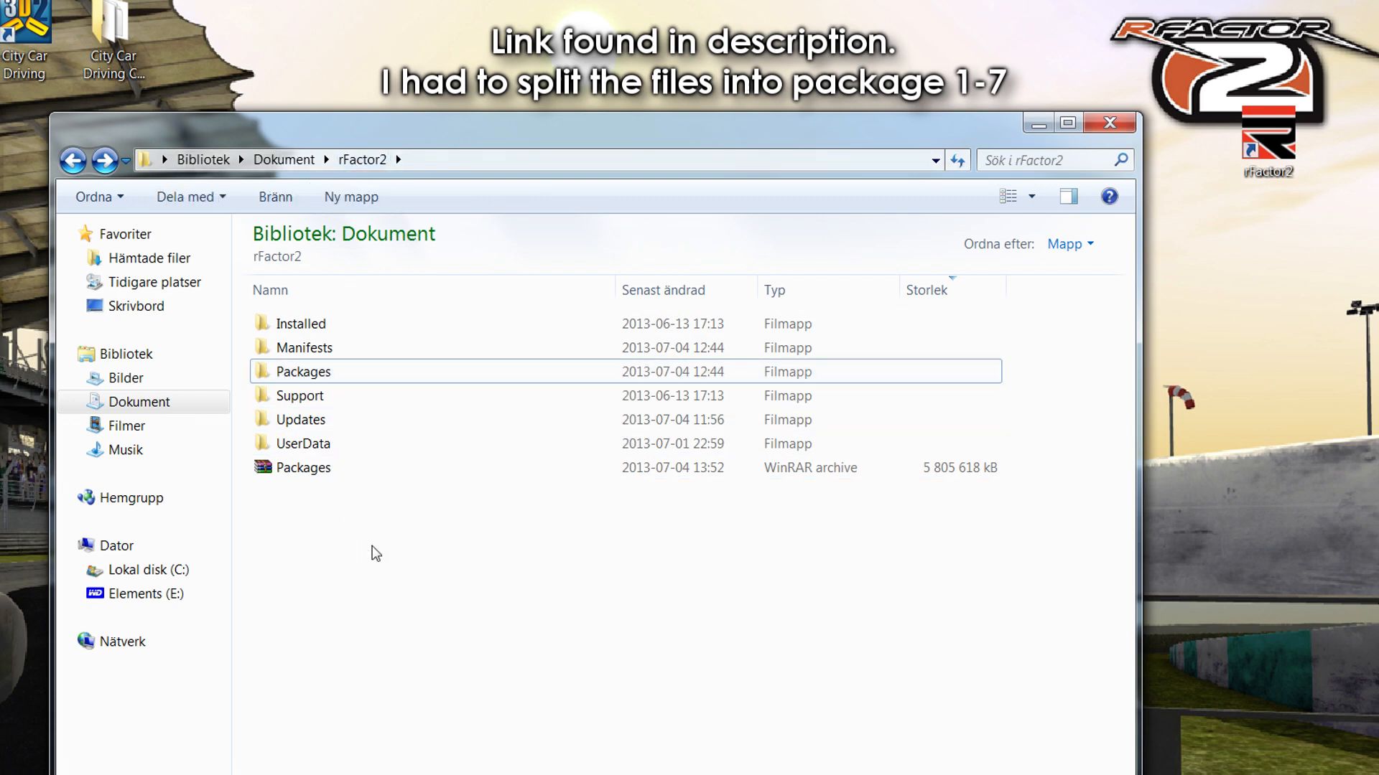
pyautogui.moveTo(381, 555)
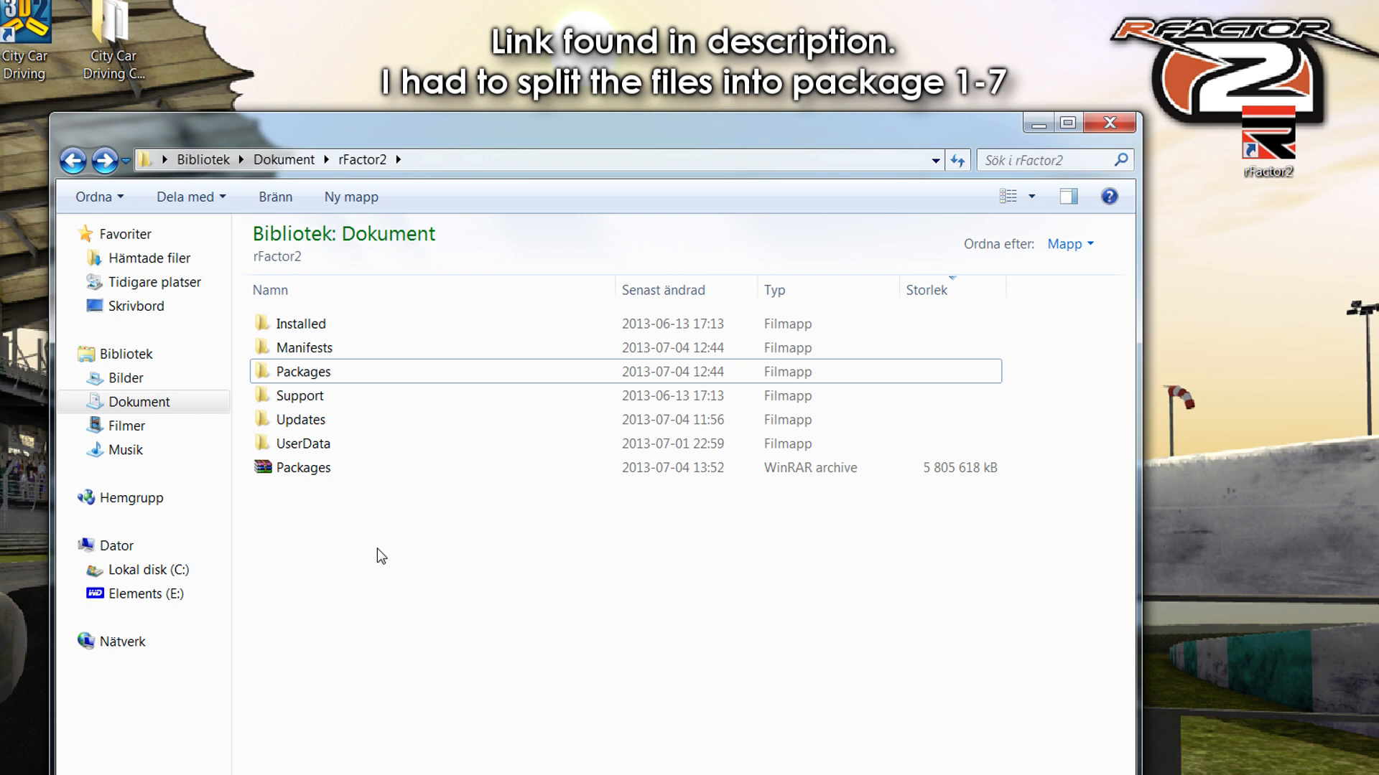
pyautogui.moveTo(371, 536)
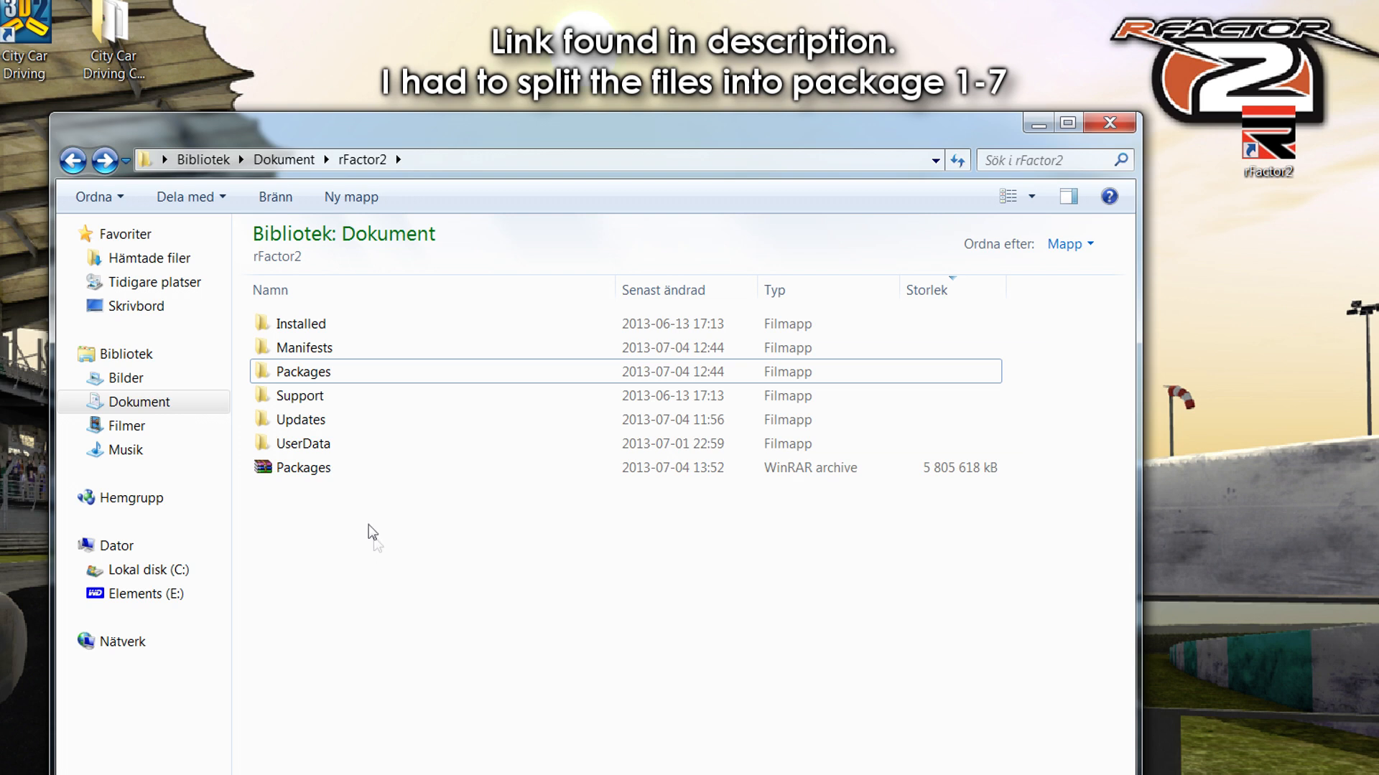
pyautogui.click(303, 467)
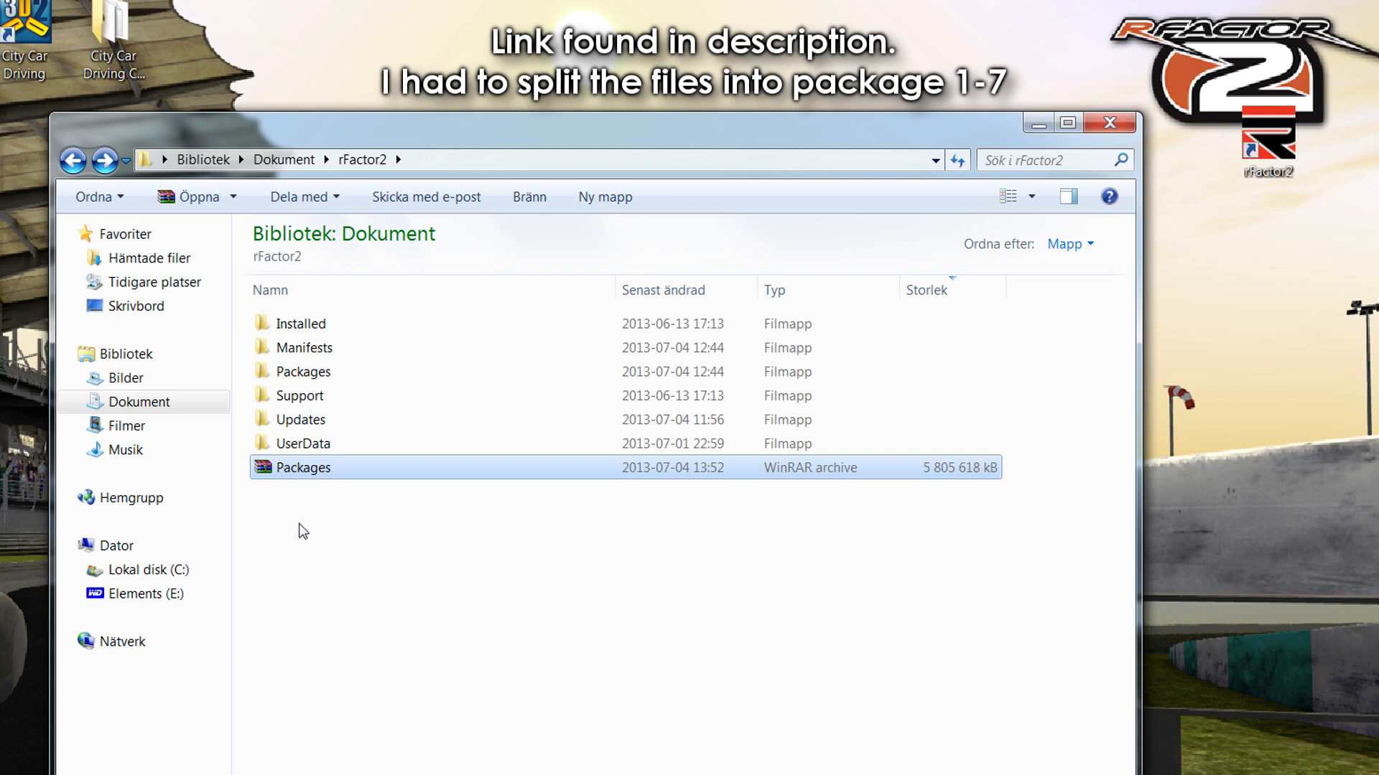
pyautogui.moveTo(338, 498)
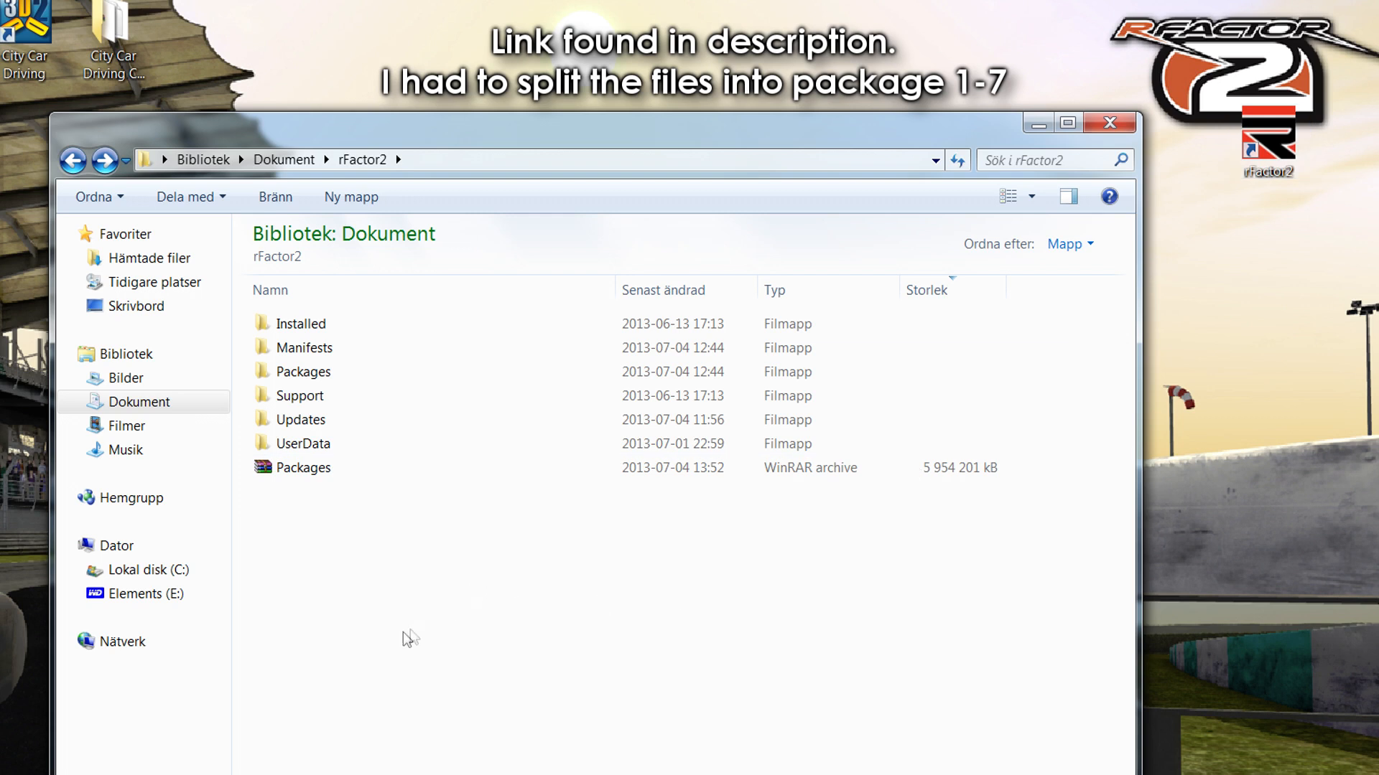
pyautogui.moveTo(354, 598)
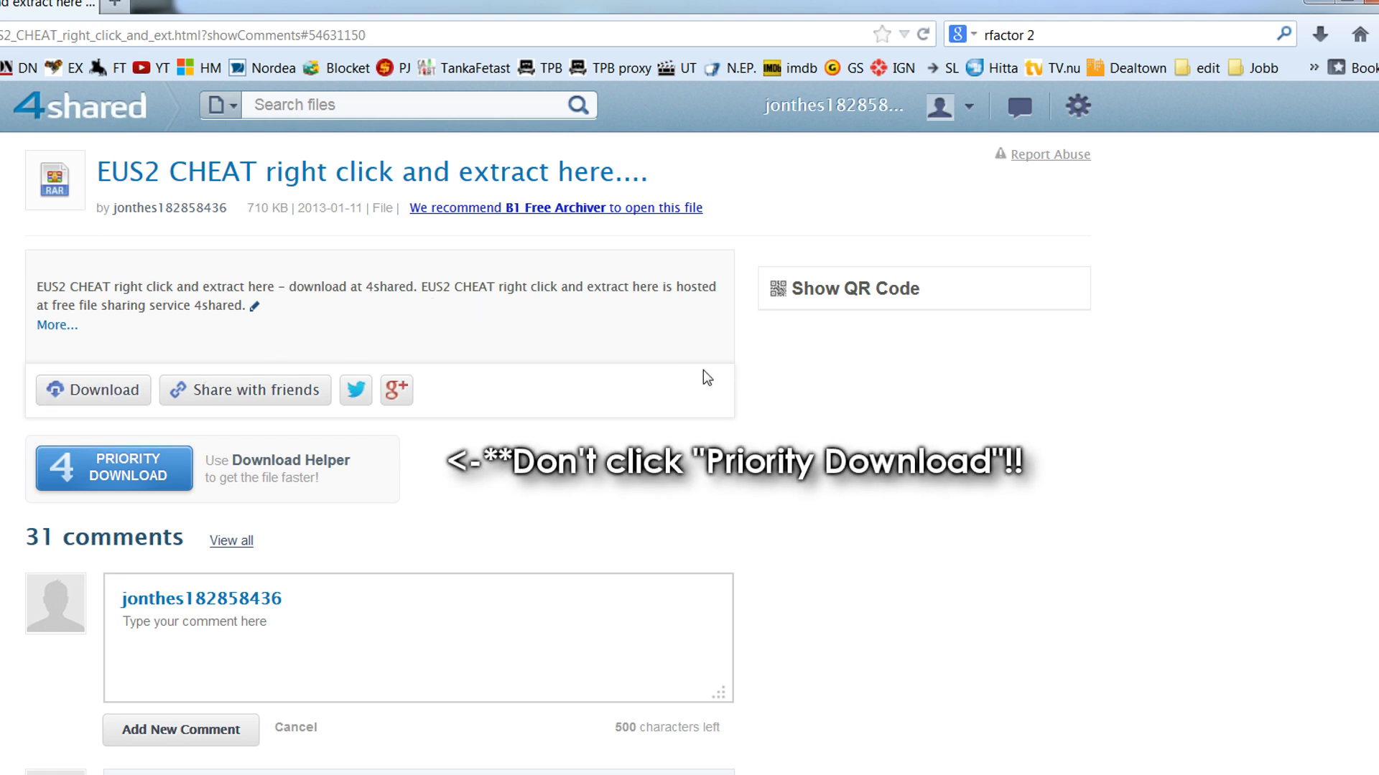
pyautogui.moveTo(256, 334)
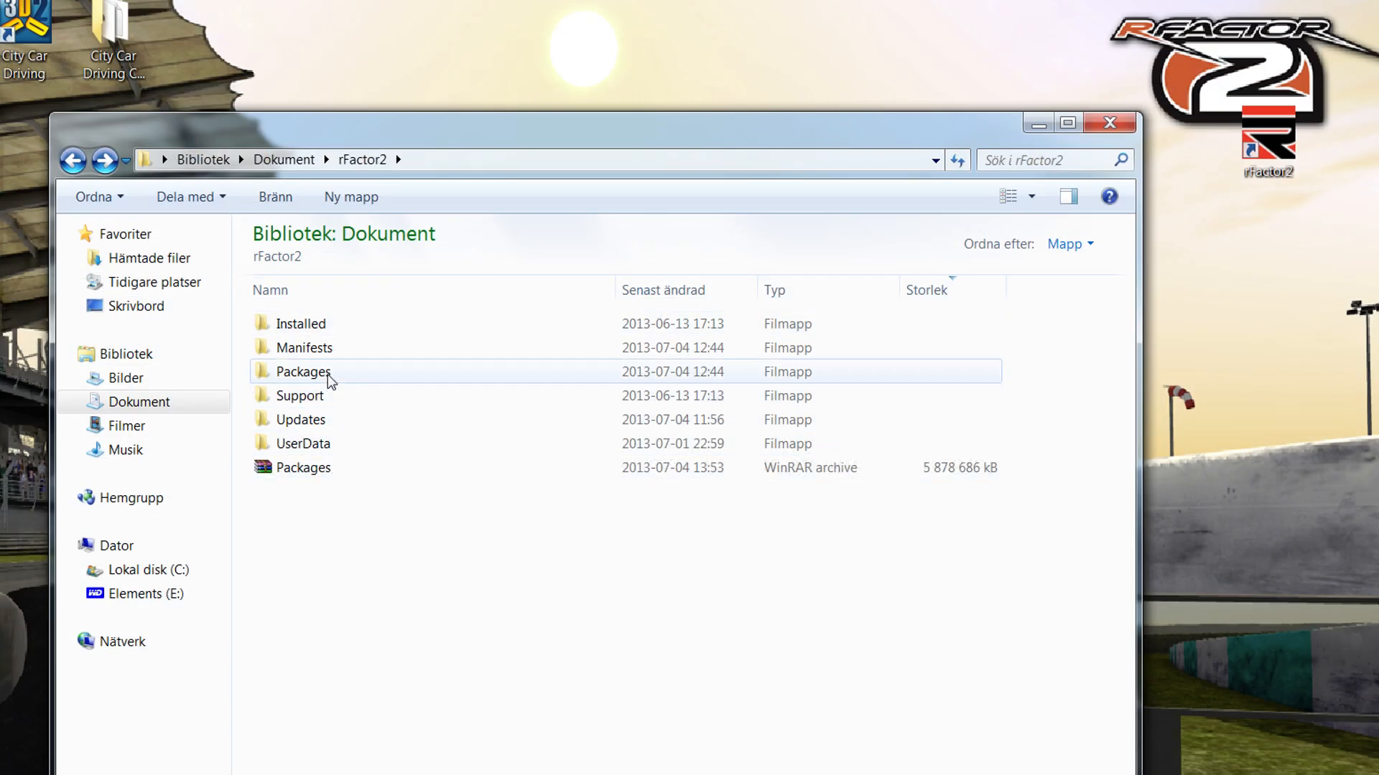
# Step: Browse the Packages folder's .rfcmp and .rfmod files, then go back to rFactor2
pyautogui.doubleClick(303, 371)
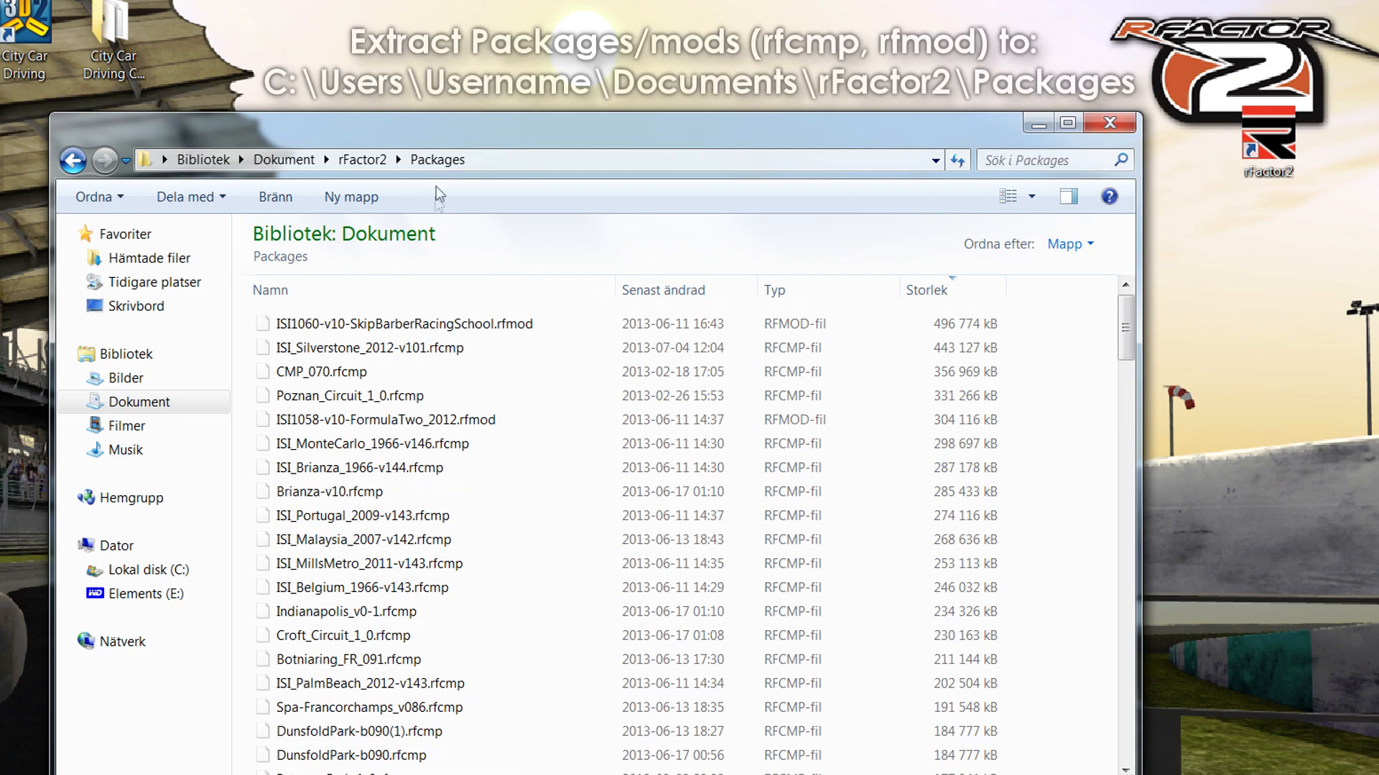
pyautogui.moveTo(1126, 338); pyautogui.dragTo(1127, 395)
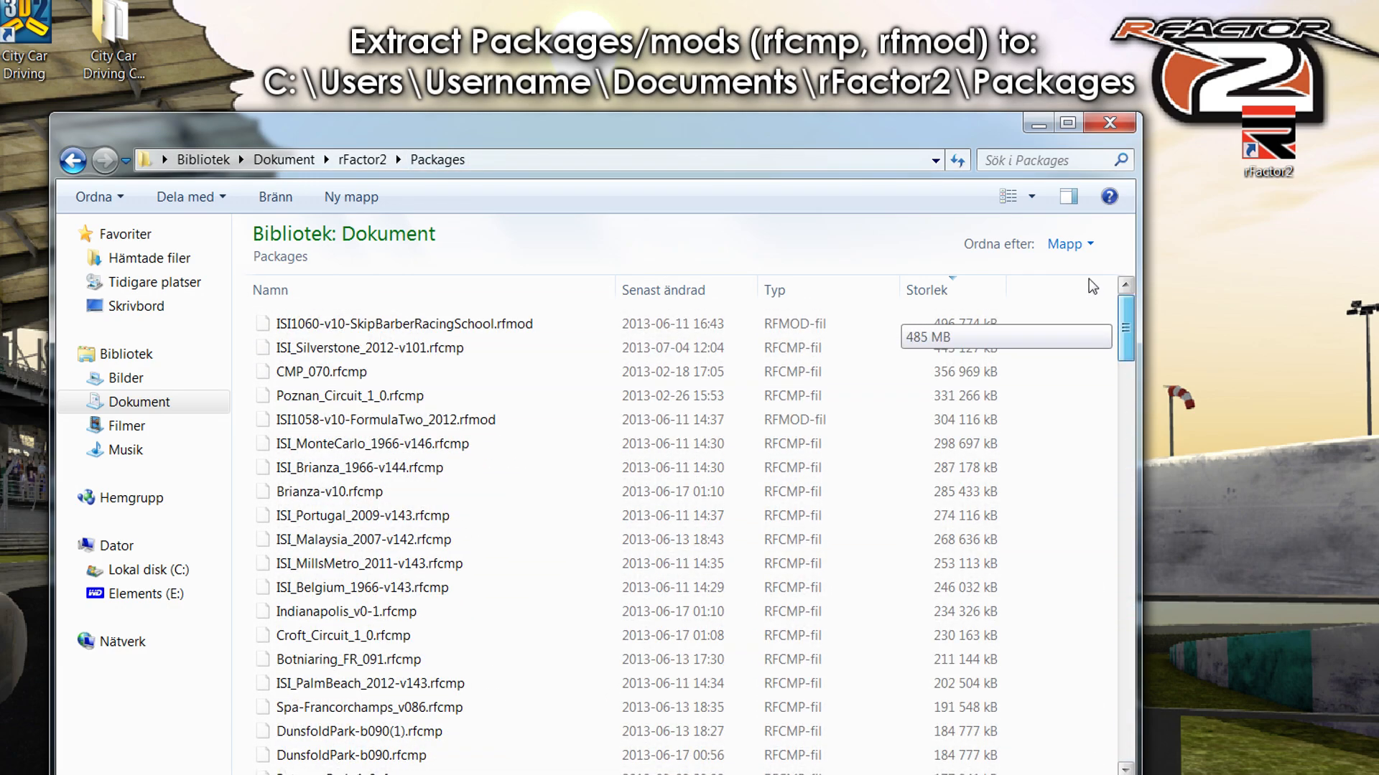
pyautogui.click(364, 160)
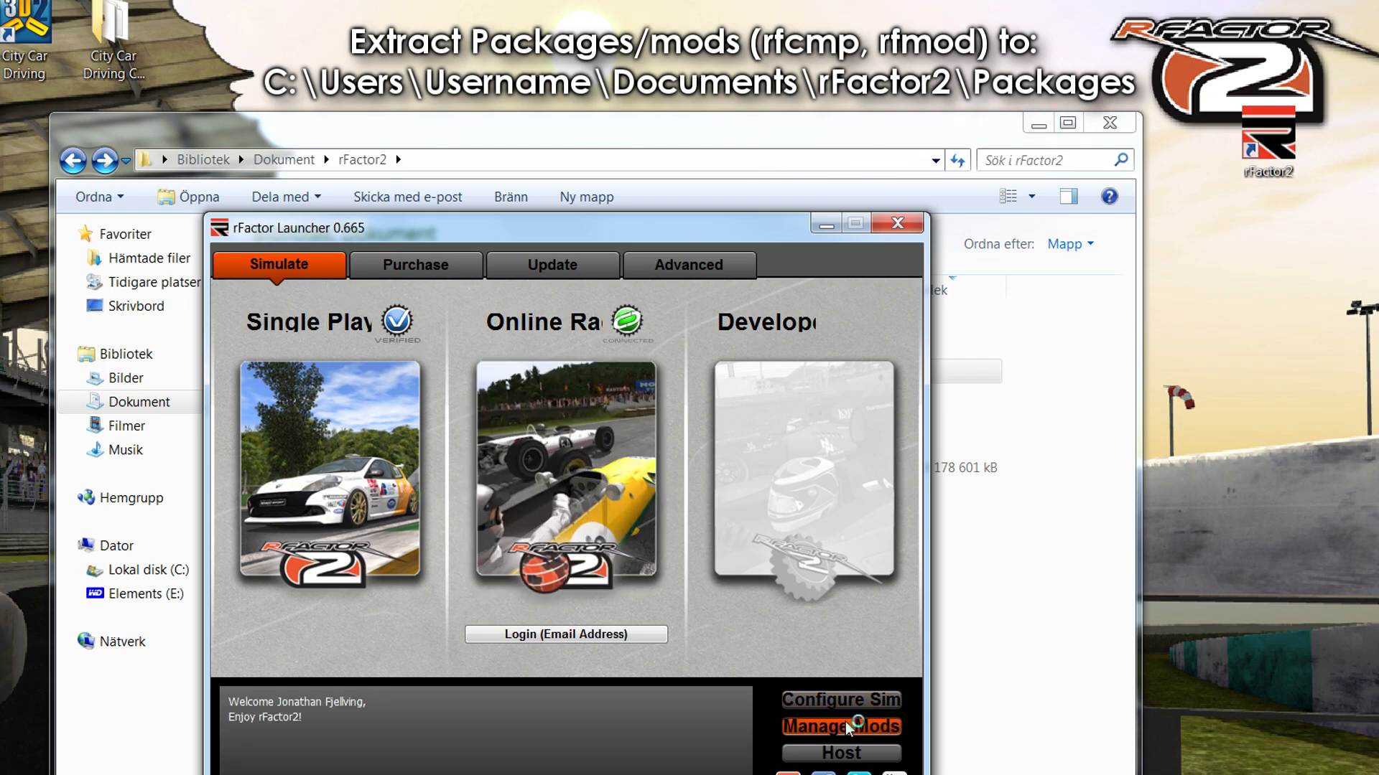
# Step: Launch the rFactor 2 Mod Manager with the launcher's Manage Mods button
pyautogui.click(841, 726)
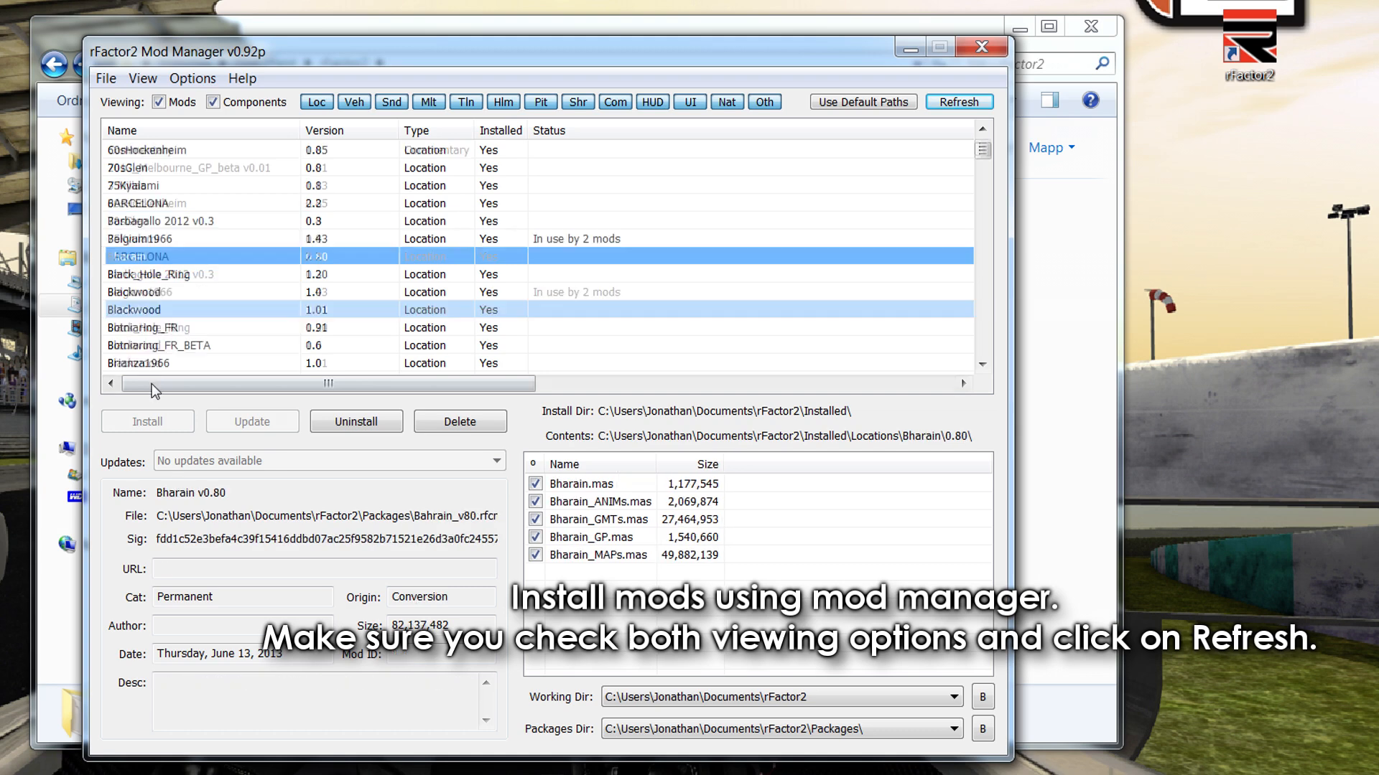
# Step: Scroll the mod list and select the Commentary component to show its contents
pyautogui.scroll(-3)
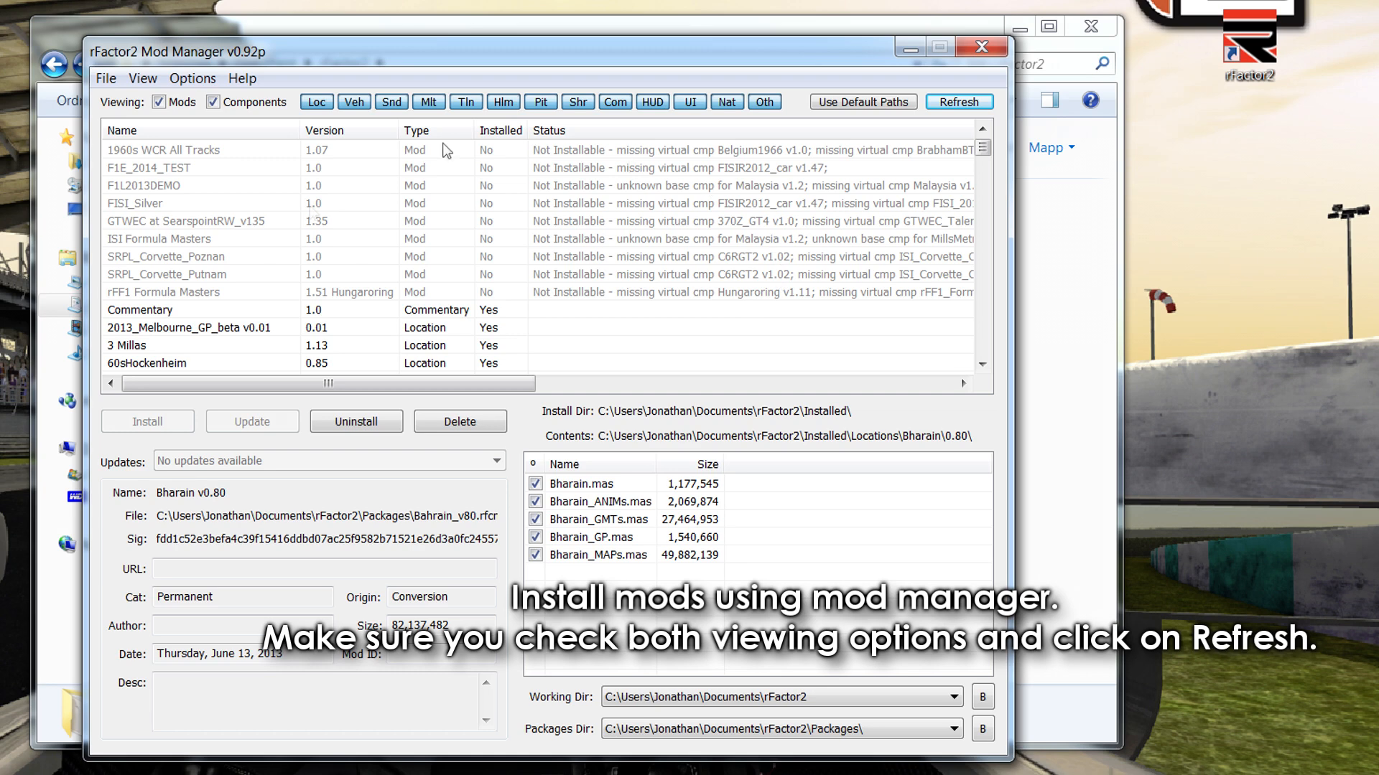
pyautogui.click(140, 310)
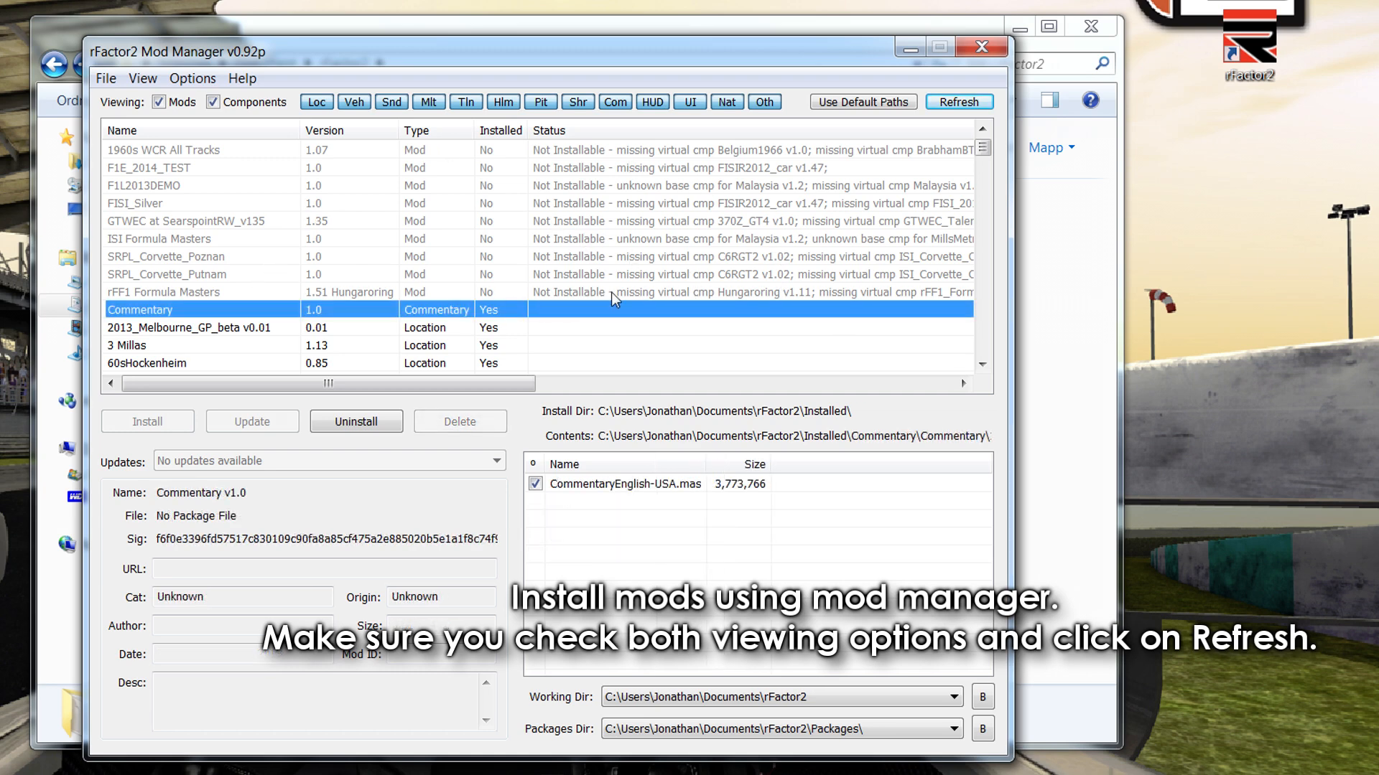
pyautogui.moveTo(978, 44)
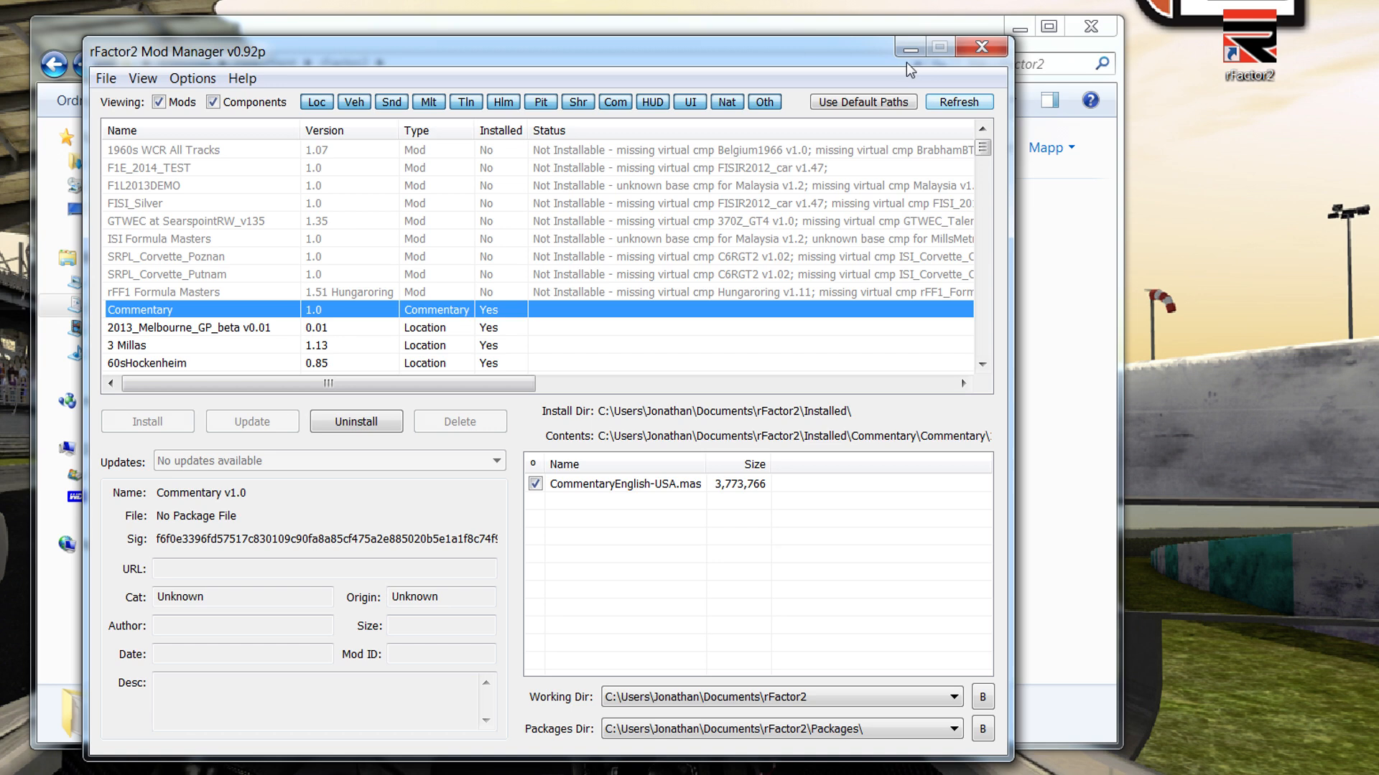
pyautogui.moveTo(756, 59)
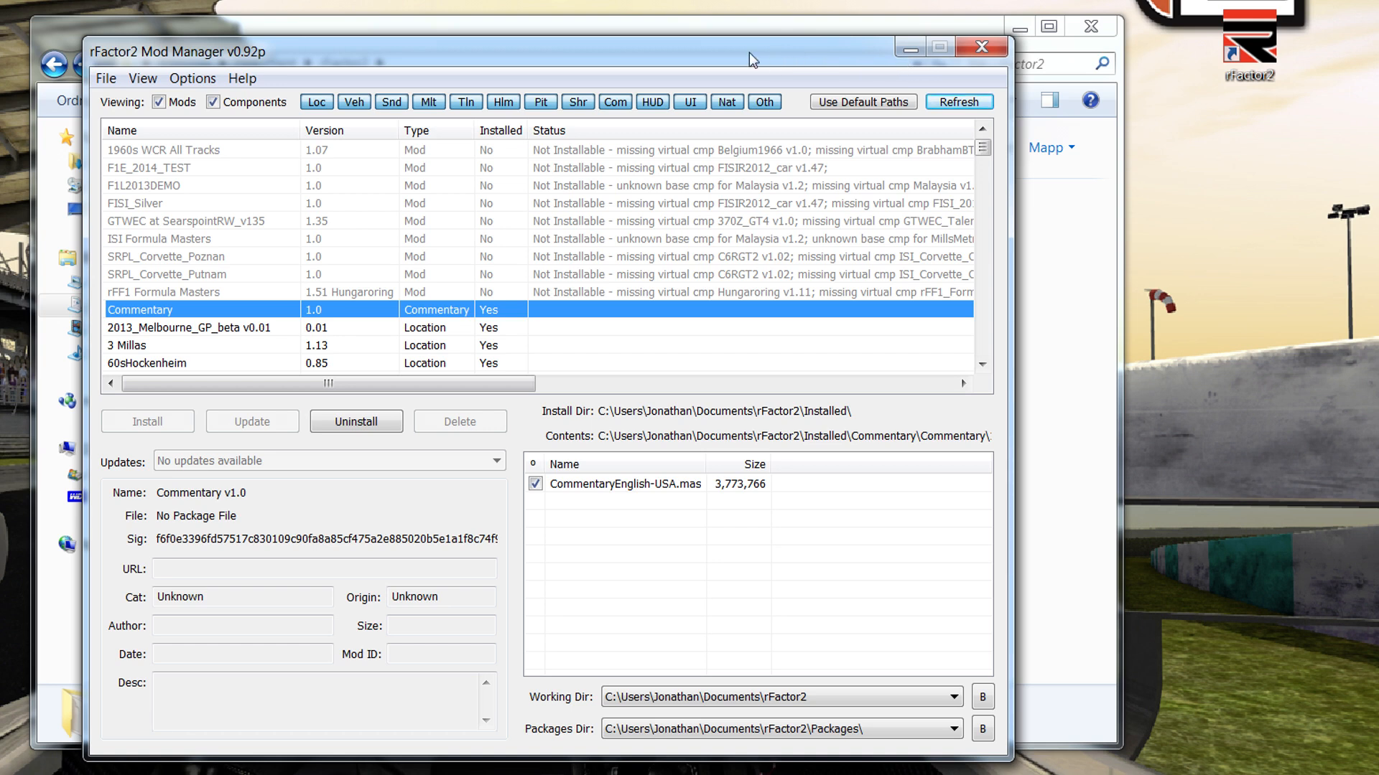